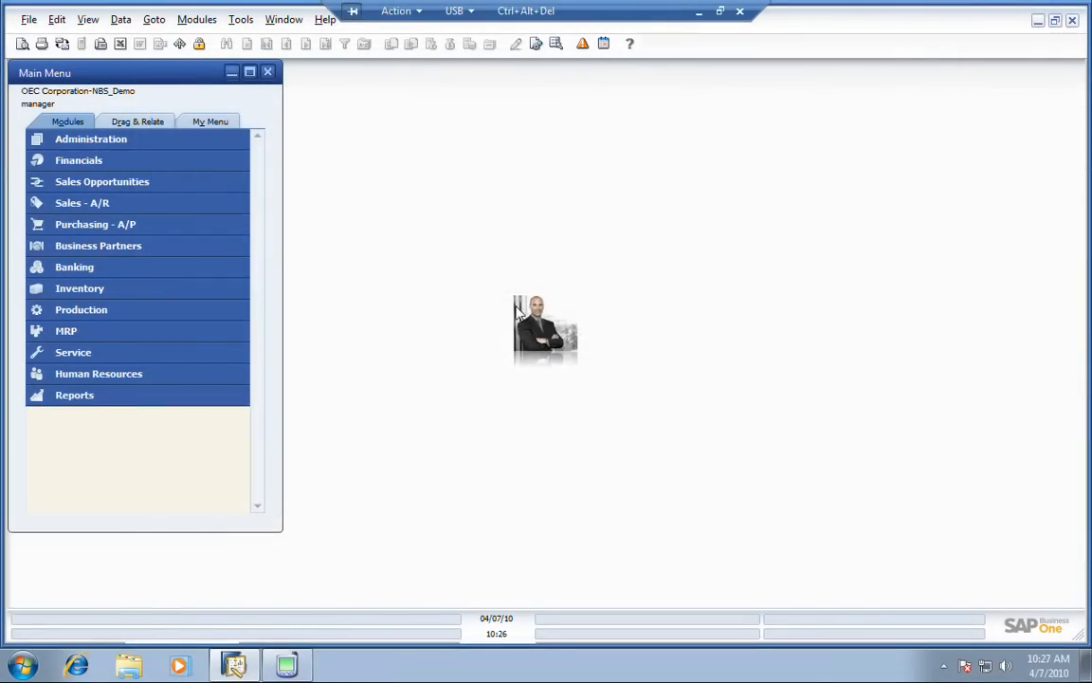
Step: Create a sales order for customer C30000 with IBM Infoprint items A00001–A00003
{"action": "left_click", "coordinate": [81, 202]}
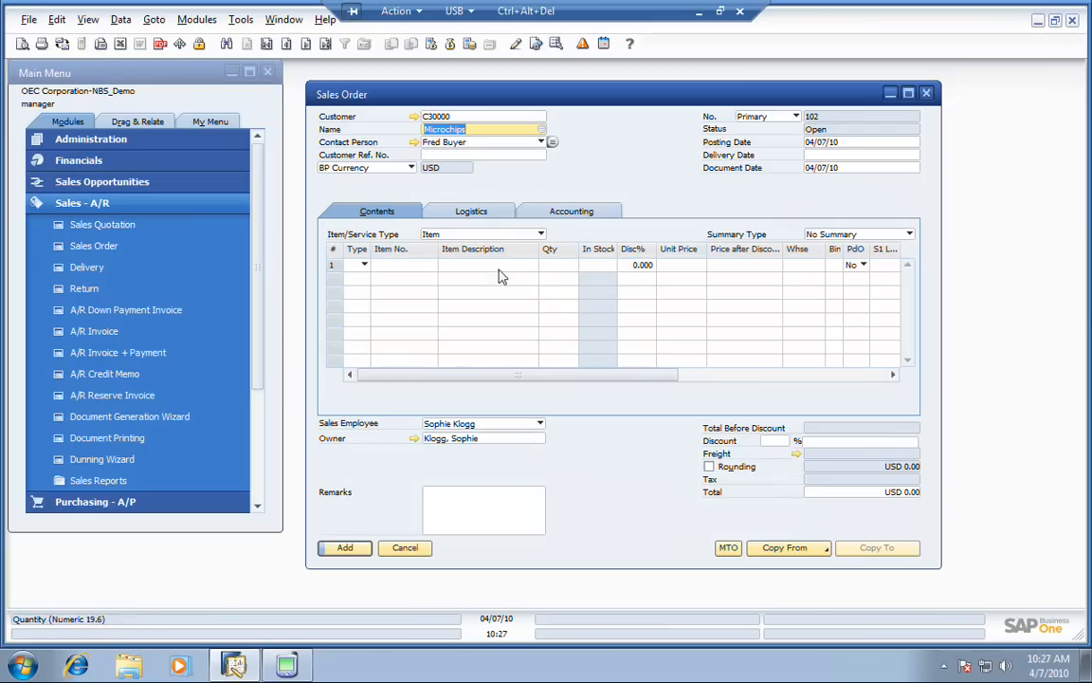
{"action": "left_click", "coordinate": [406, 265]}
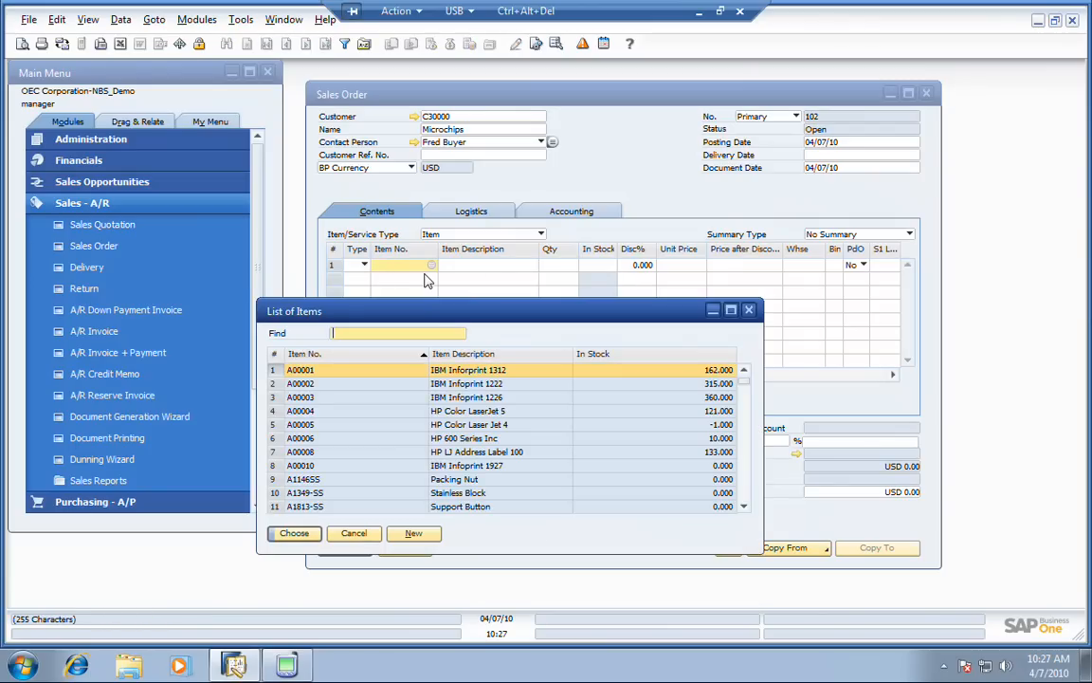
{"action": "mouse_move", "coordinate": [465, 400]}
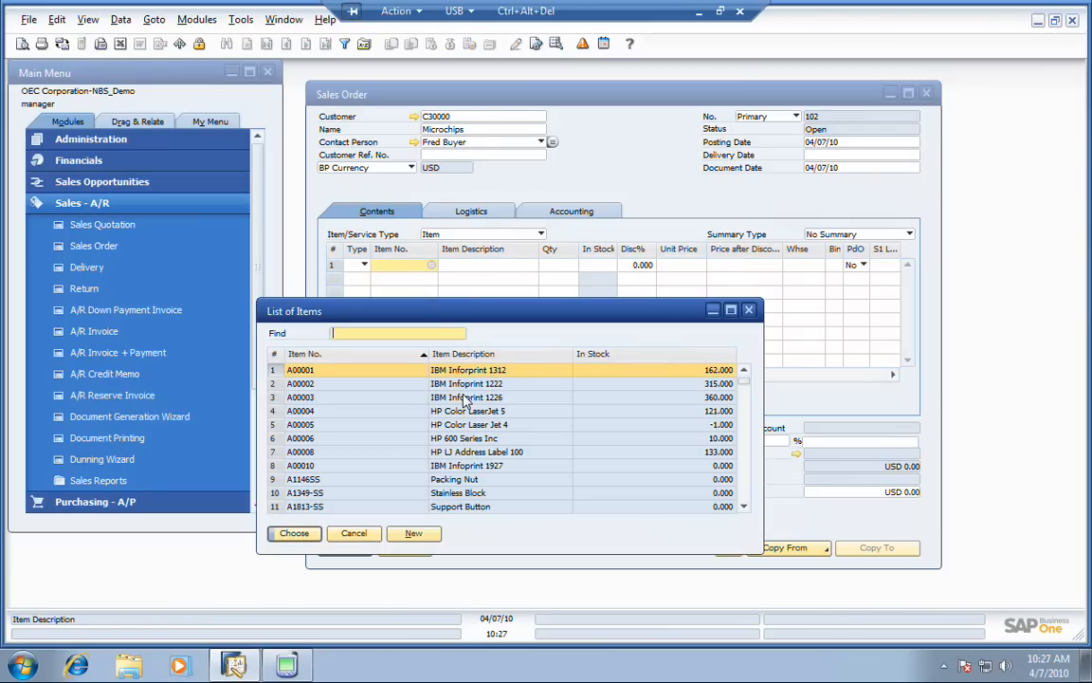
{"action": "left_click", "coordinate": [294, 533]}
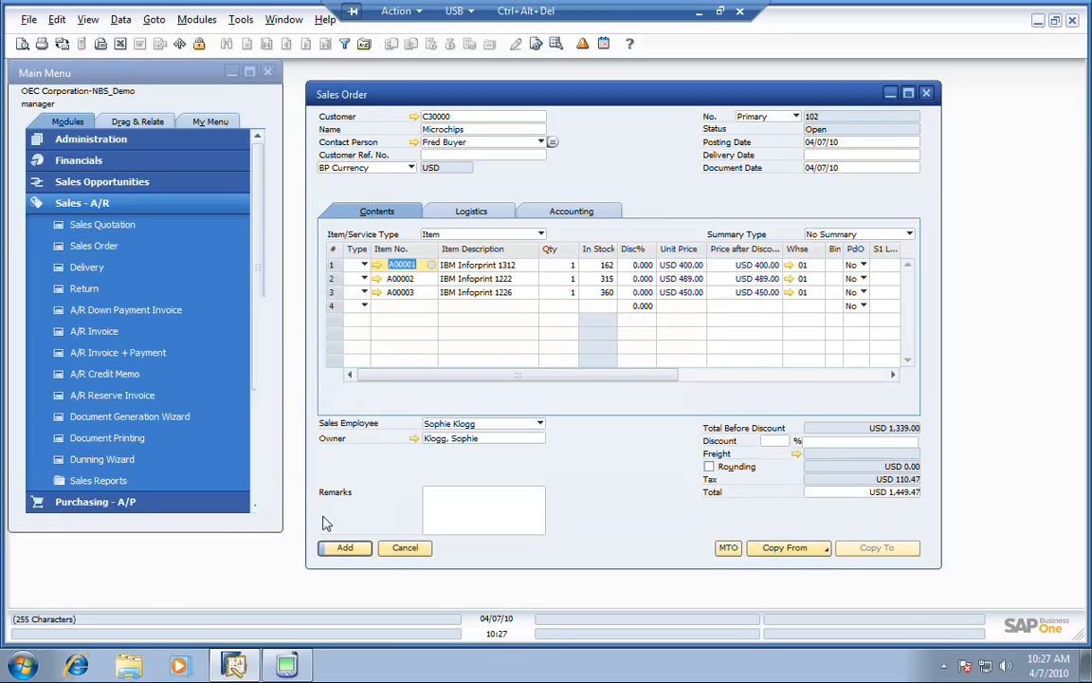
Step: Add a Subtotal row and a Manufactured Item predefined text row
{"action": "left_click", "coordinate": [364, 305]}
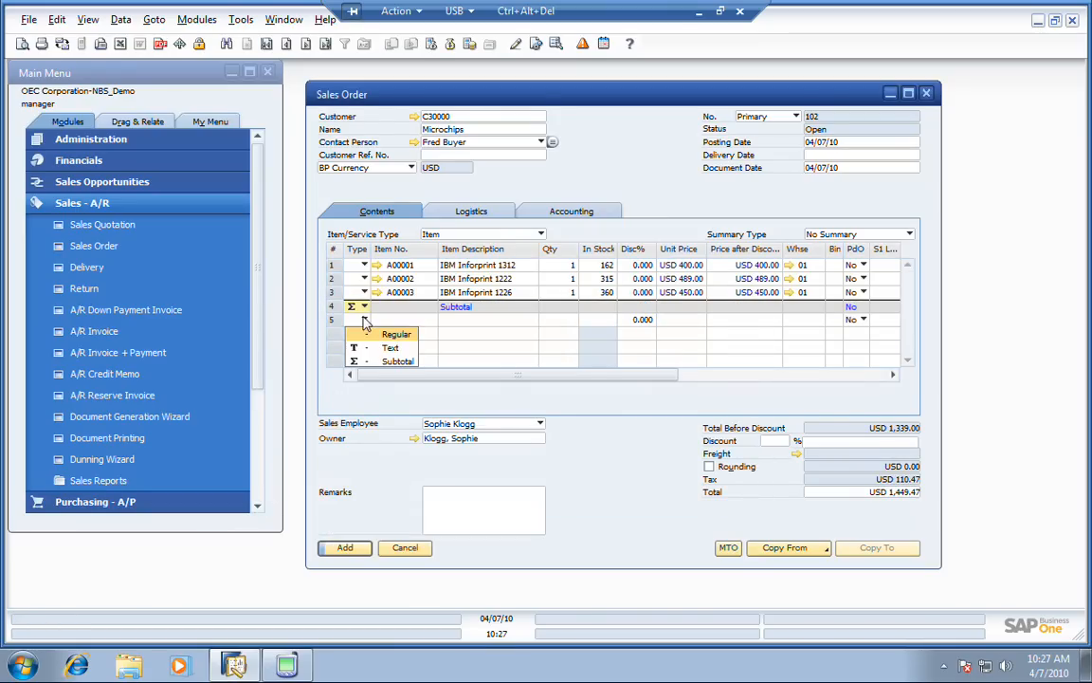
{"action": "left_click", "coordinate": [390, 348]}
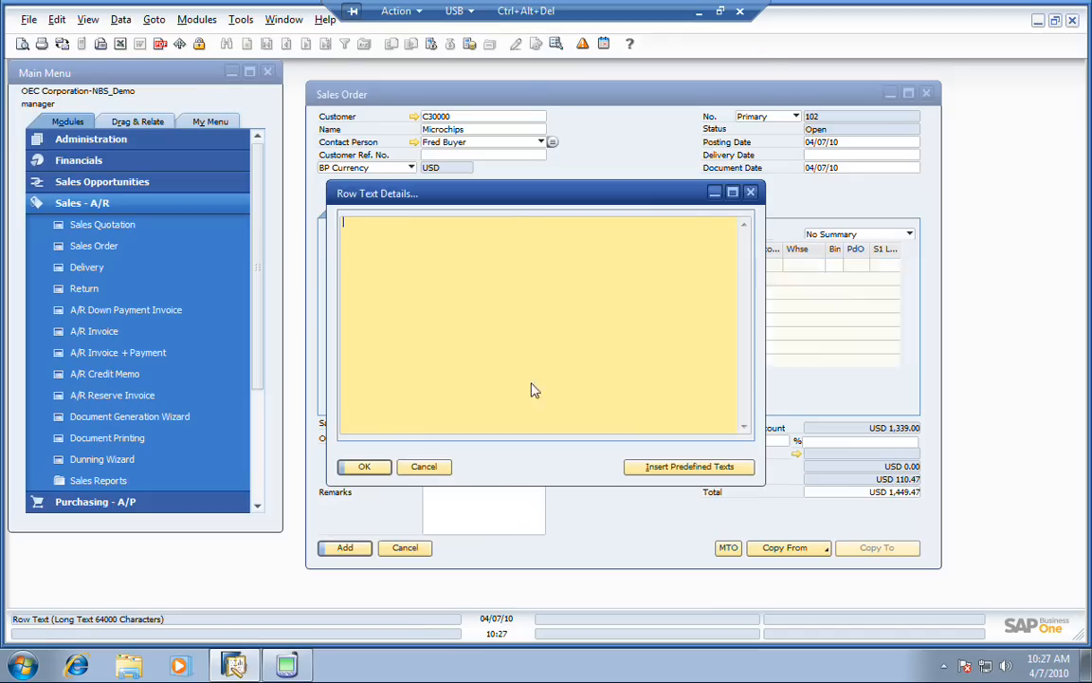
{"action": "left_click", "coordinate": [688, 466]}
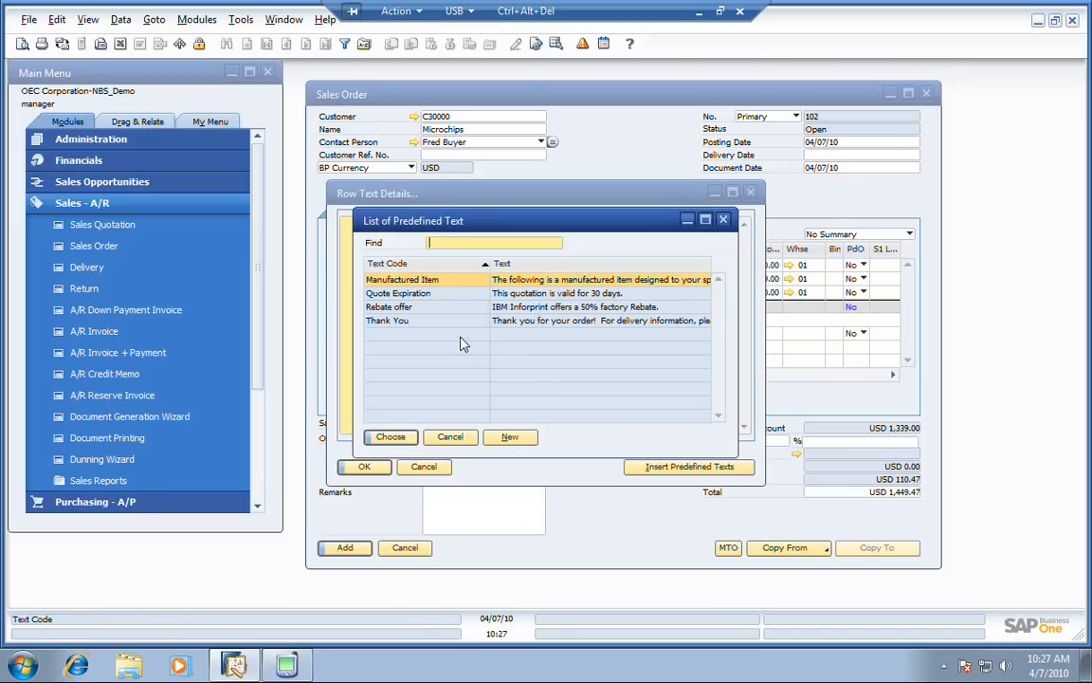
{"action": "left_click", "coordinate": [390, 436]}
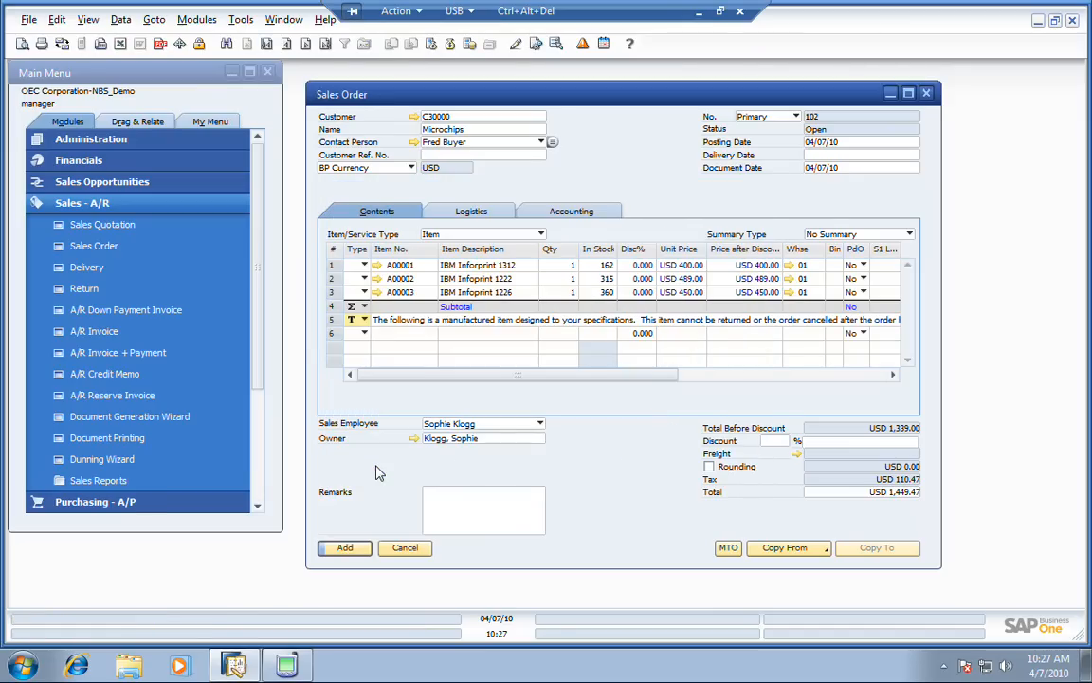
Step: Add a Lexmark 4029 Printer line followed by another Subtotal row
{"action": "left_click", "coordinate": [408, 333]}
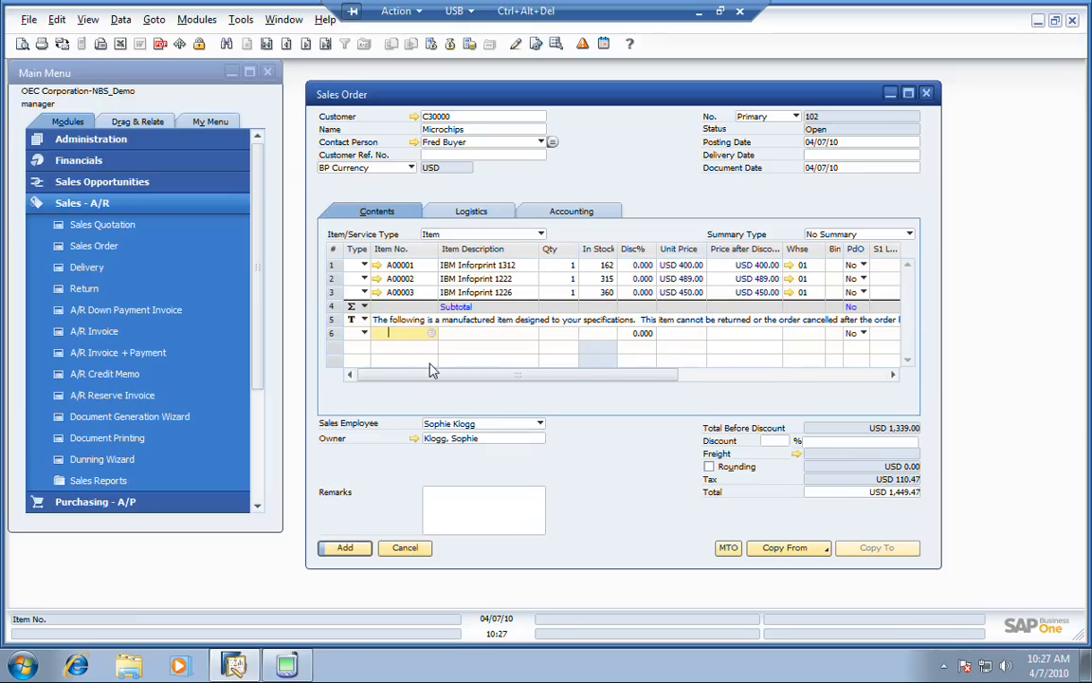
{"action": "type", "text": "Im40"}
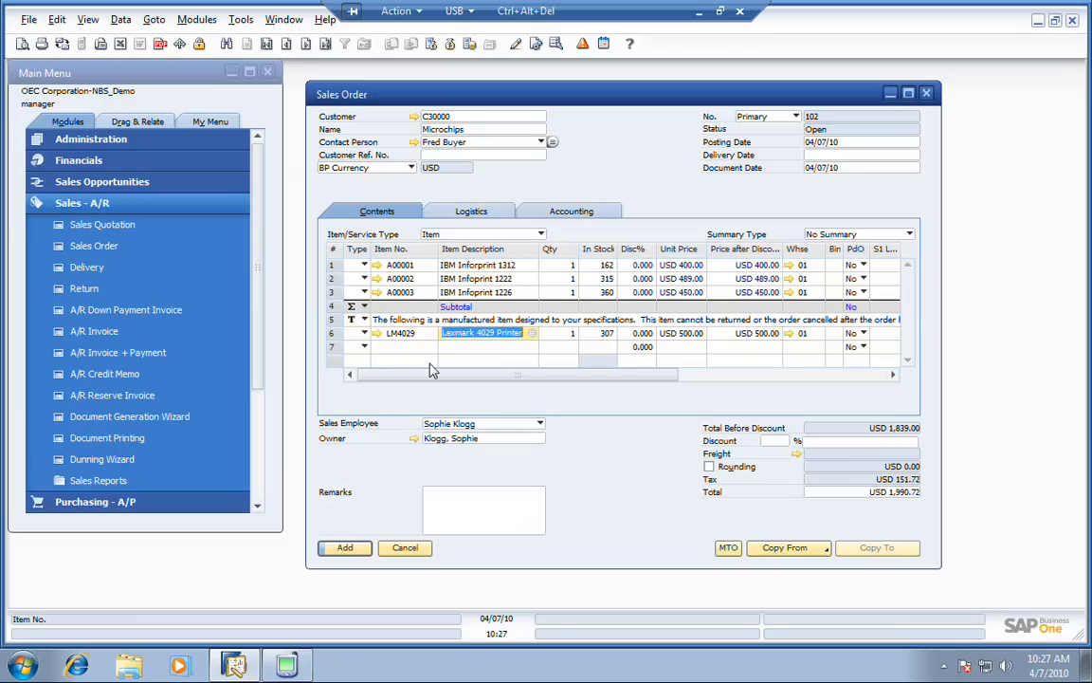
{"action": "left_click", "coordinate": [363, 347]}
{"action": "type", "text": "04/07/10"}
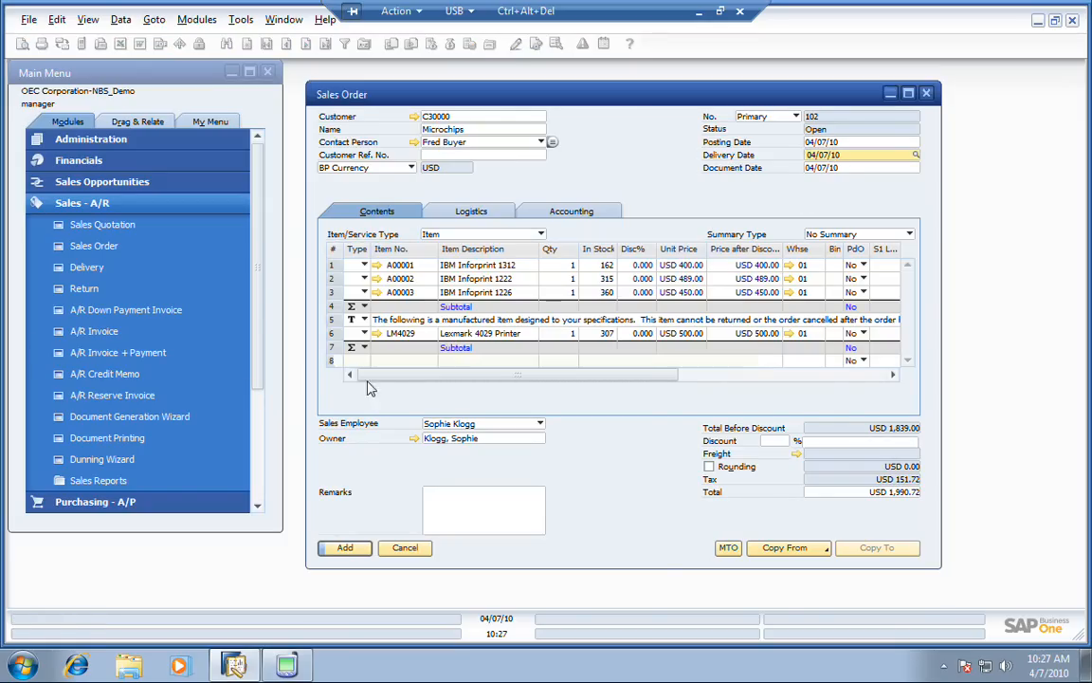
Step: Add sales order 102 and open MTO Selection listing the Lexmark 4029 Printer
{"action": "left_click", "coordinate": [344, 547]}
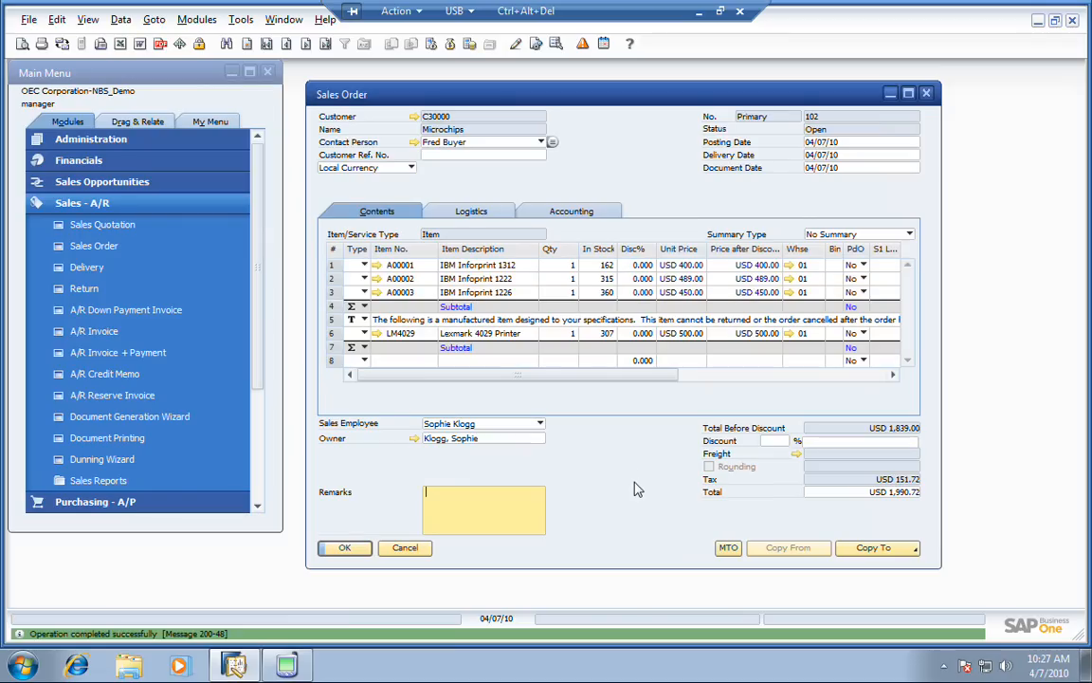
{"action": "left_click", "coordinate": [728, 548]}
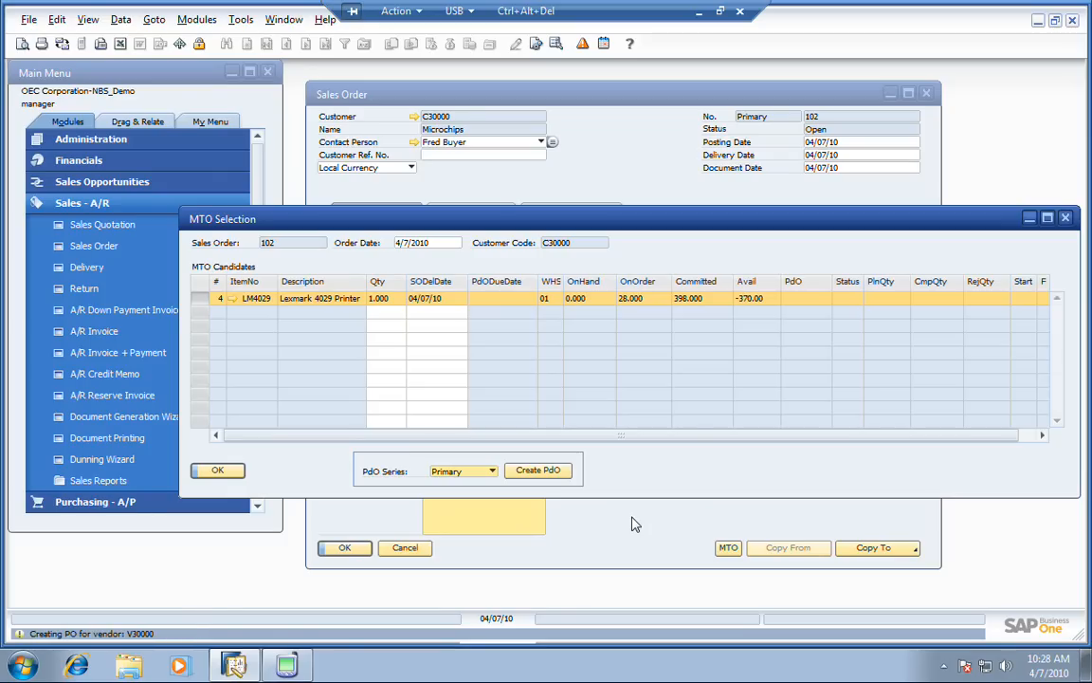
Step: Create production orders for the Lexmark 4029 Printer and acknowledge the confirmation
{"action": "left_click", "coordinate": [538, 469]}
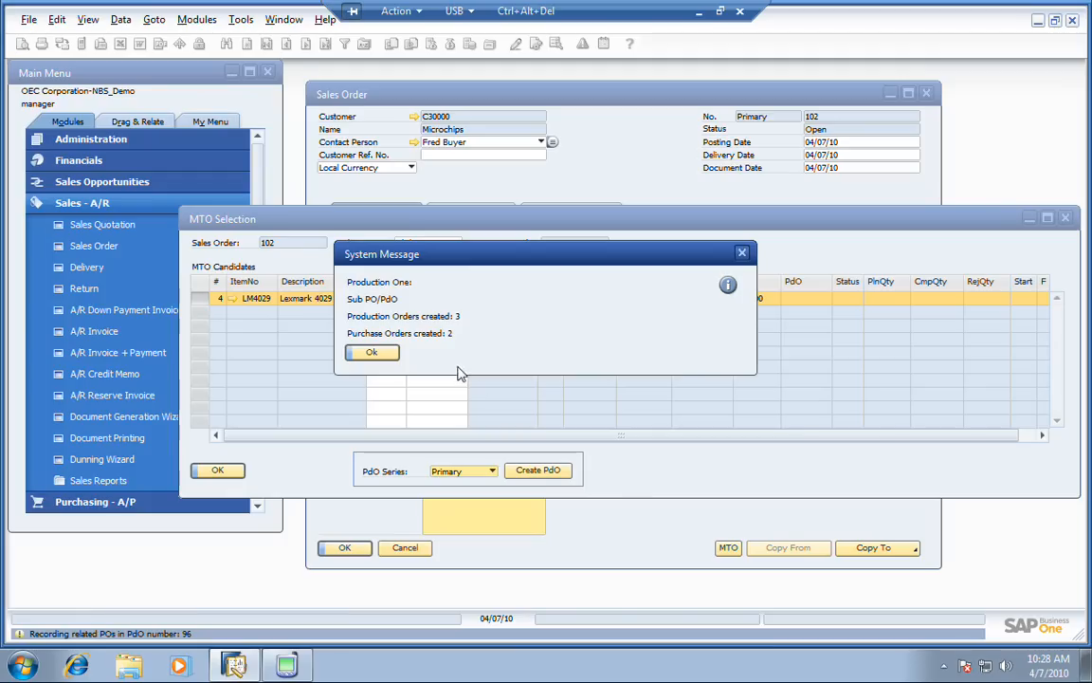
{"action": "mouse_move", "coordinate": [420, 330]}
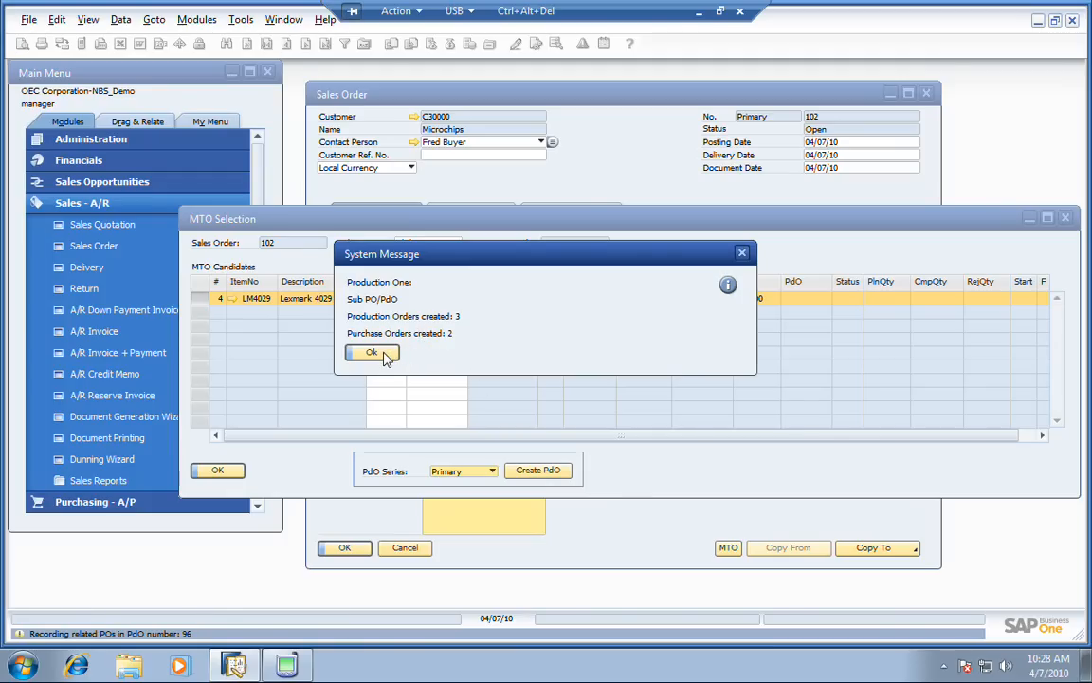
{"action": "left_click", "coordinate": [370, 353]}
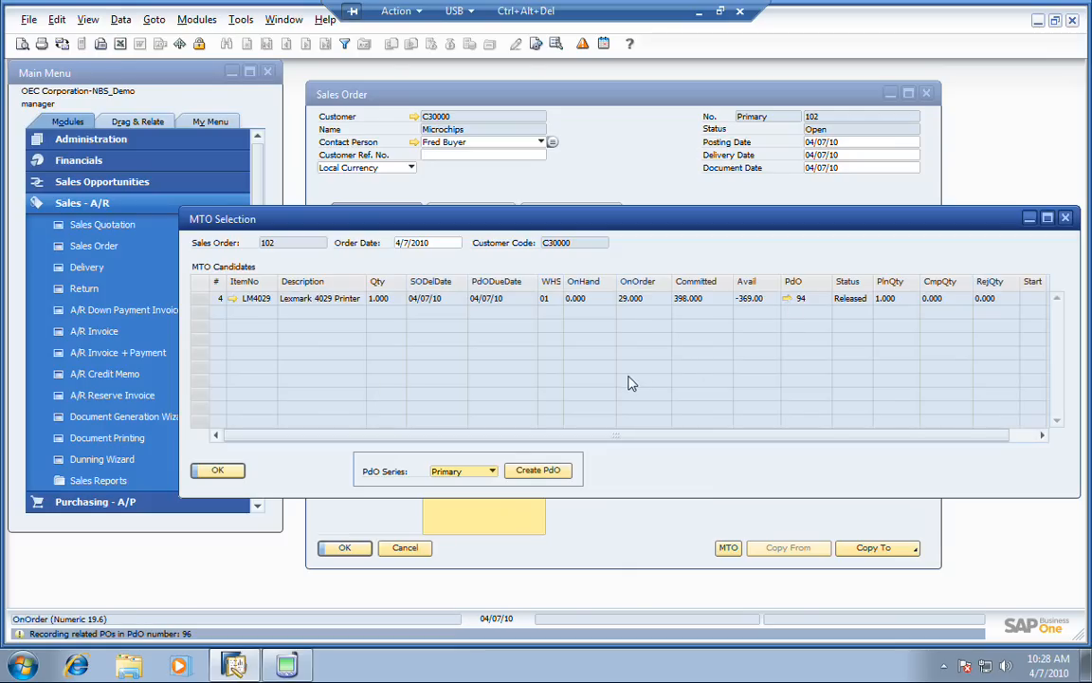
Step: Open production order 94 and its Lexmark 4029 bill of manufacturing
{"action": "left_click", "coordinate": [538, 470]}
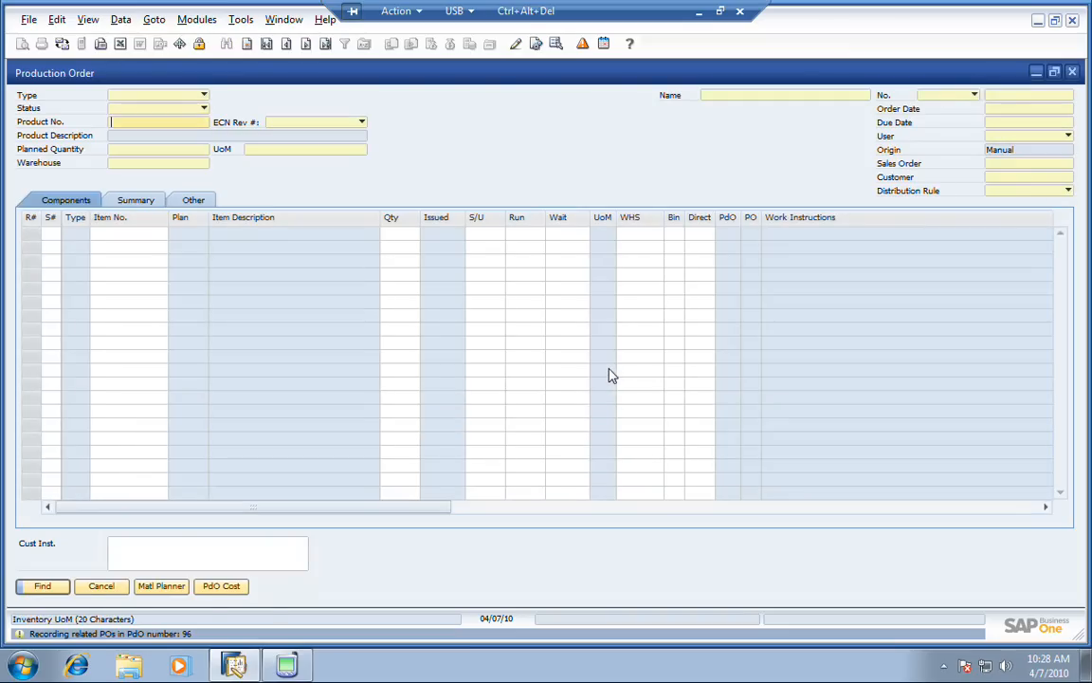
{"action": "left_click", "coordinate": [42, 585]}
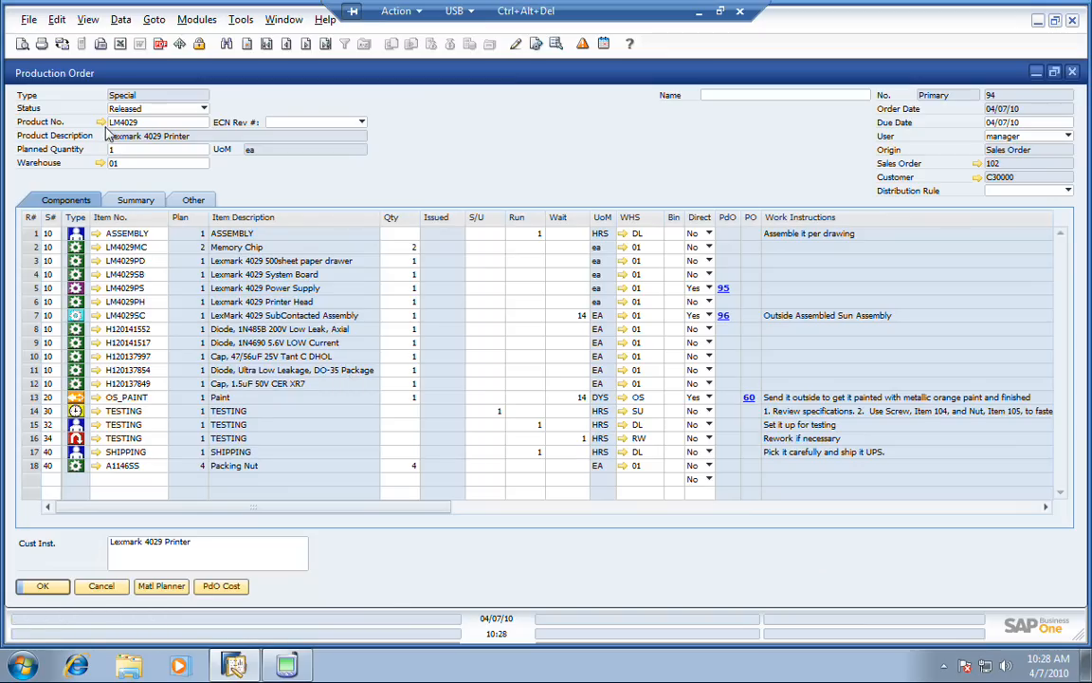
{"action": "left_click", "coordinate": [102, 121]}
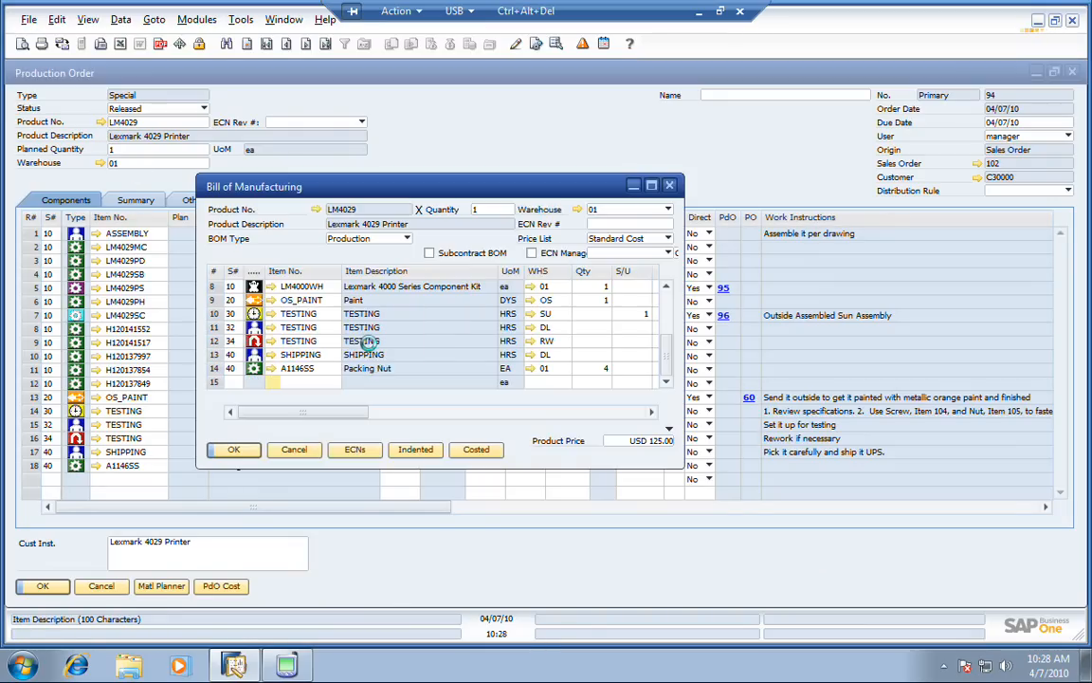
Step: Maximize the bill of manufacturing, drill into LM4029PS, and open the printer picture
{"action": "left_click", "coordinate": [651, 184]}
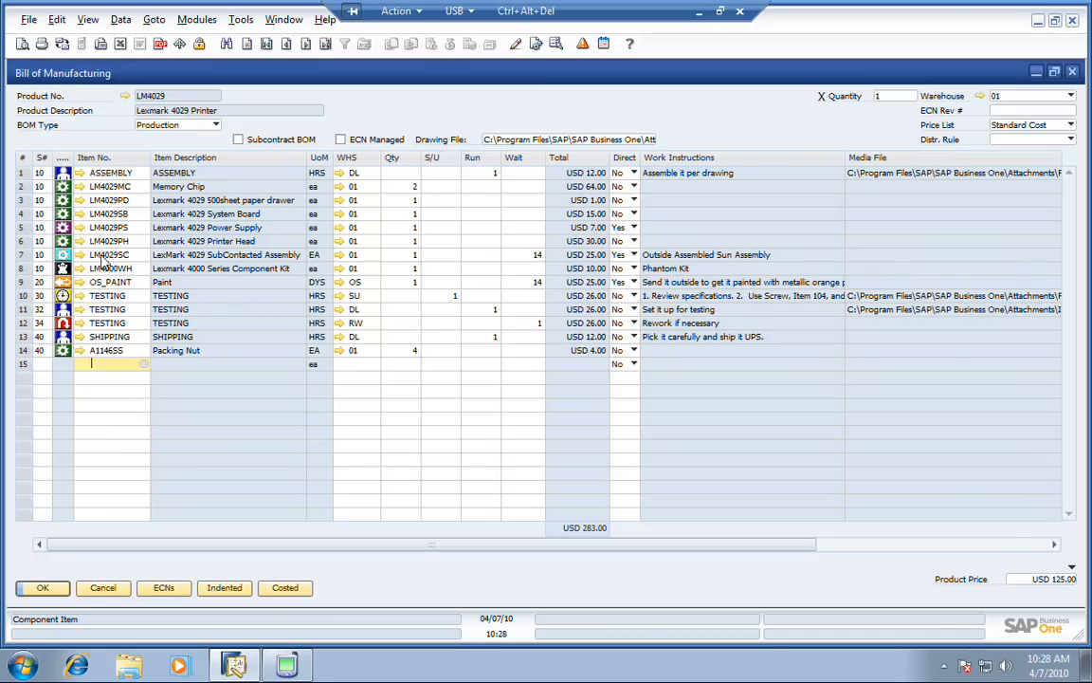
{"action": "mouse_move", "coordinate": [81, 231]}
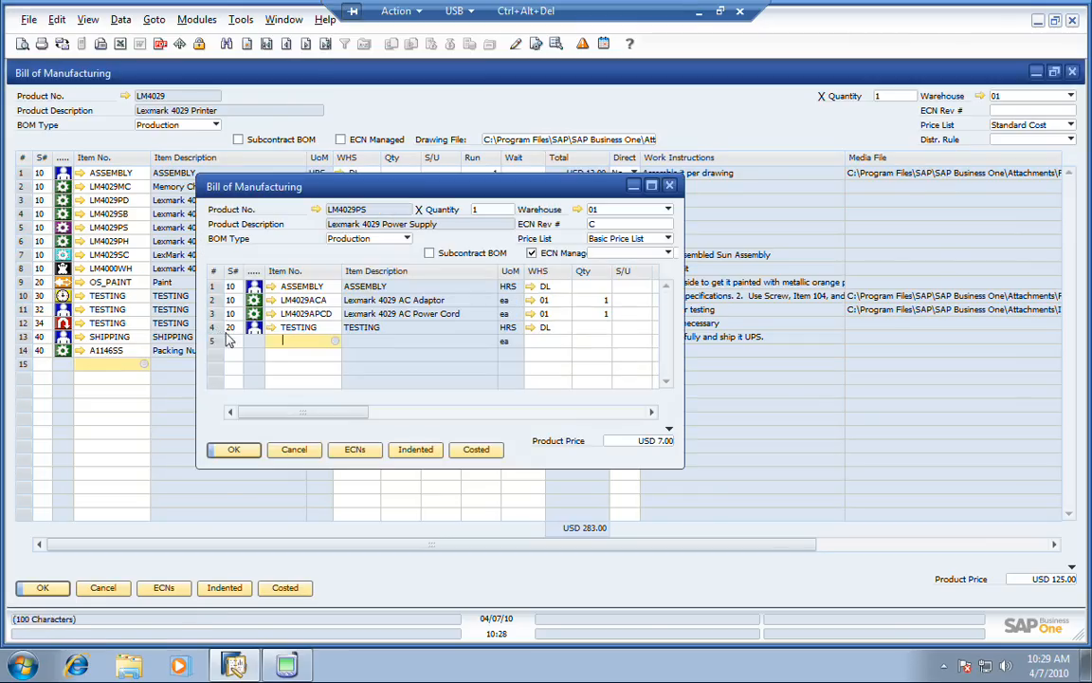
{"action": "left_click", "coordinate": [233, 449]}
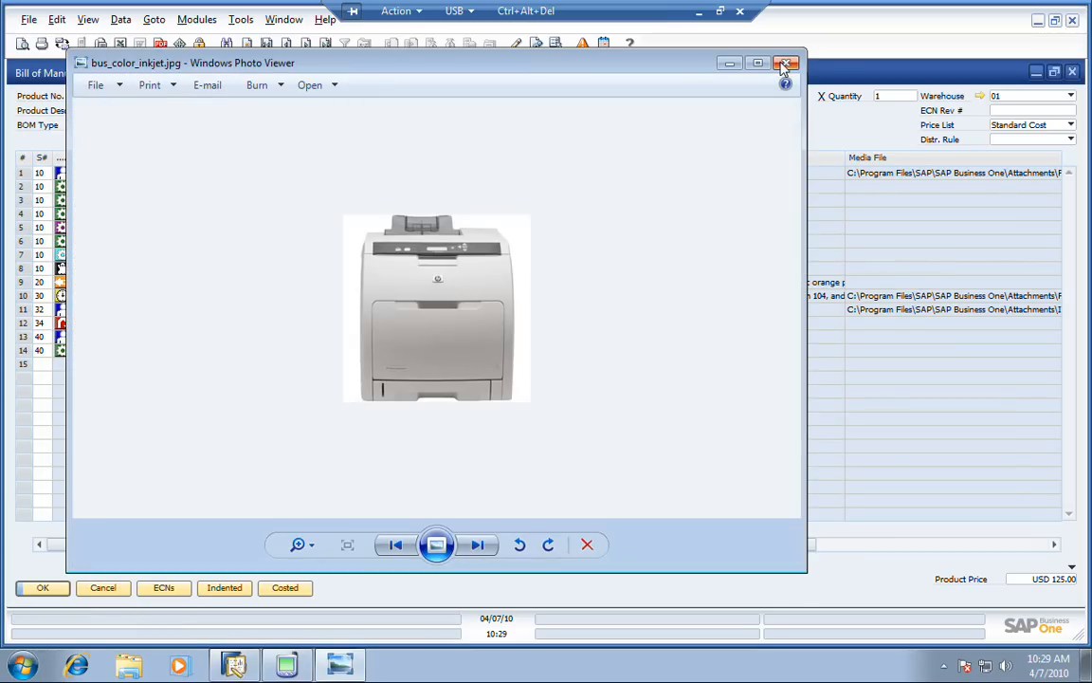
Step: Play the attached PowerMill machining video, then close the player
{"action": "left_click", "coordinate": [787, 63]}
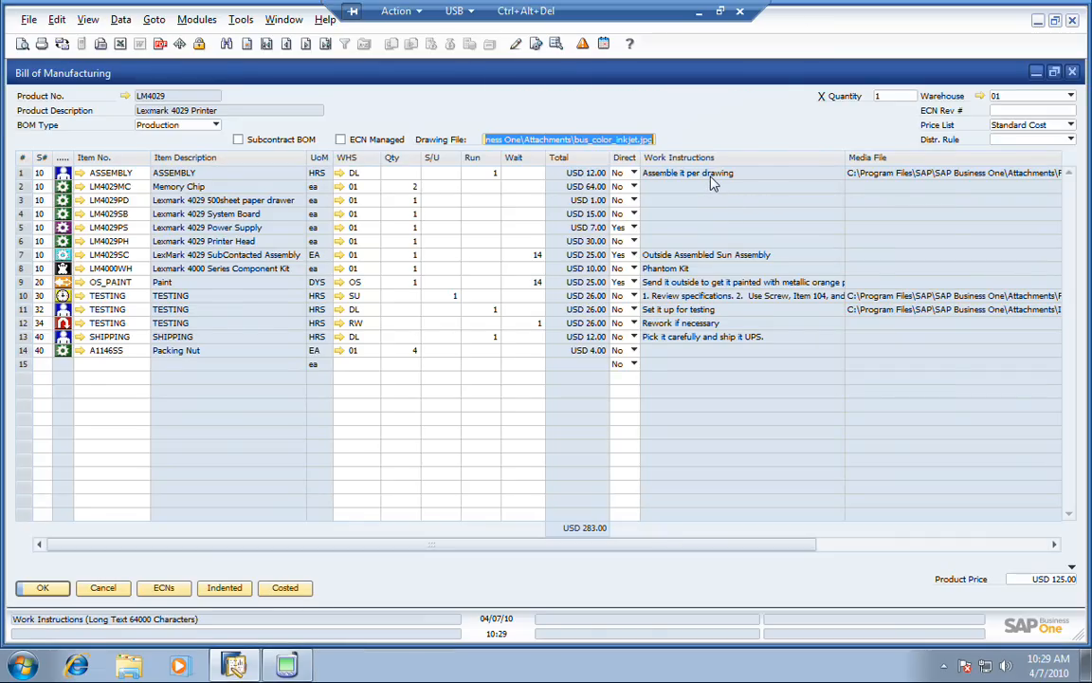
{"action": "mouse_move", "coordinate": [872, 182]}
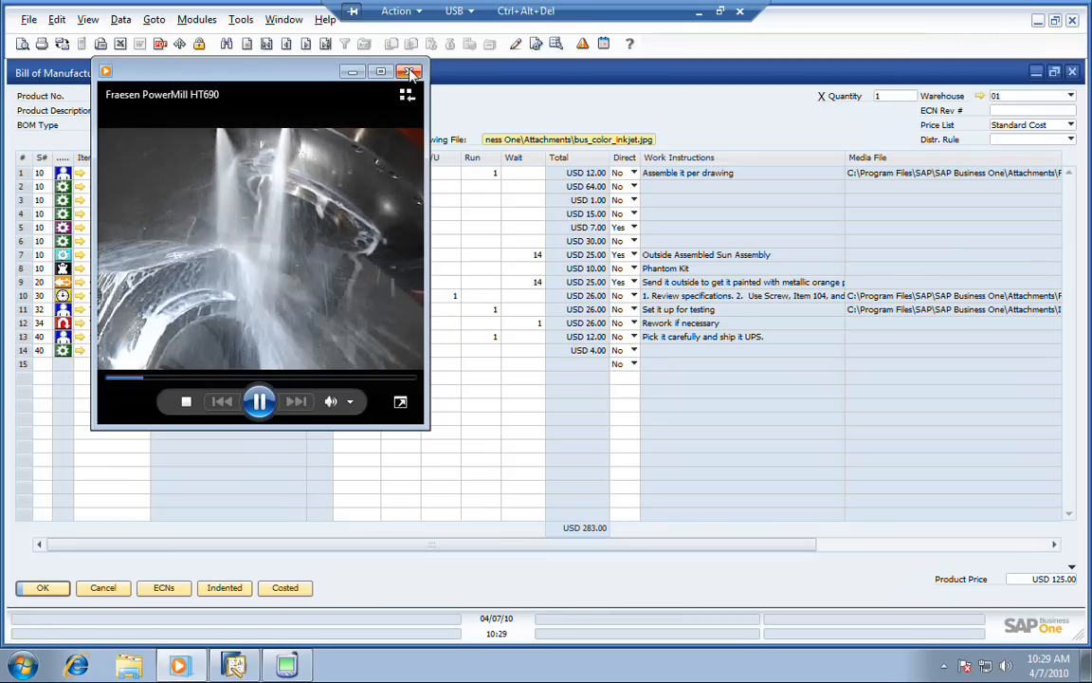
{"action": "left_click", "coordinate": [409, 72]}
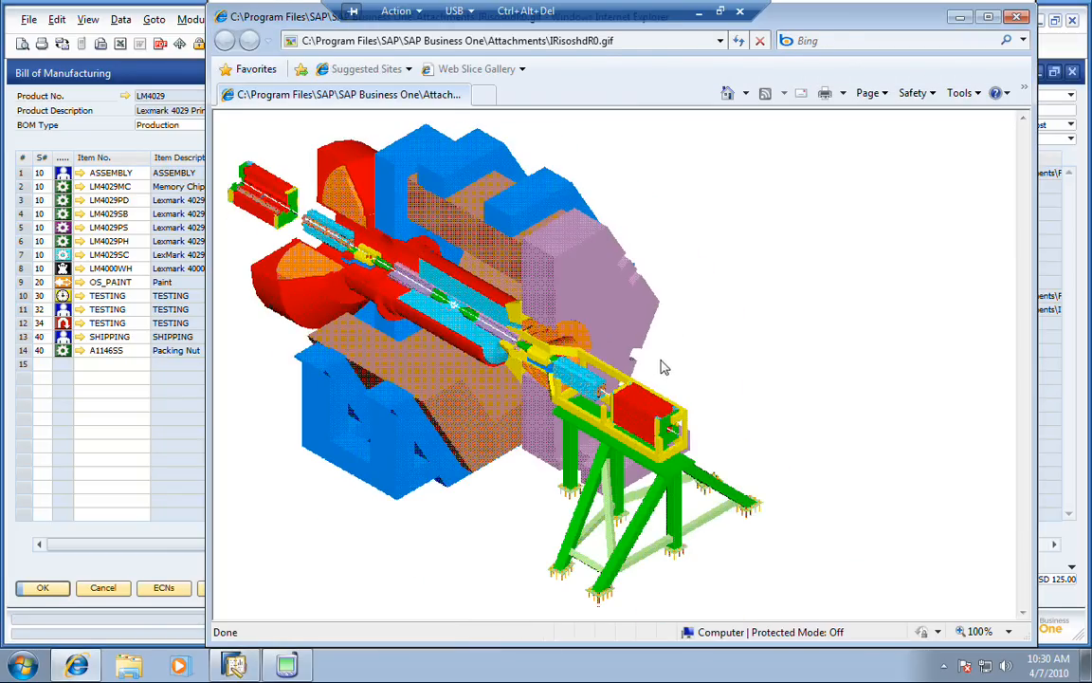
Step: Close the Internet Explorer assembly drawing window
{"action": "left_click", "coordinate": [1015, 16]}
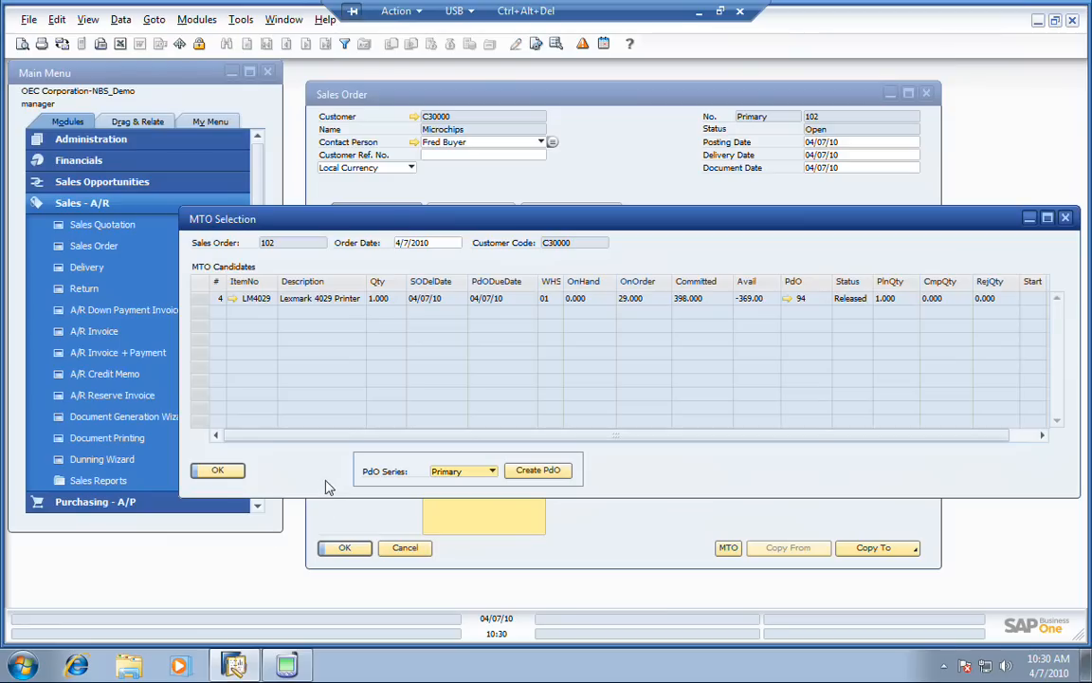
{"action": "mouse_move", "coordinate": [511, 406]}
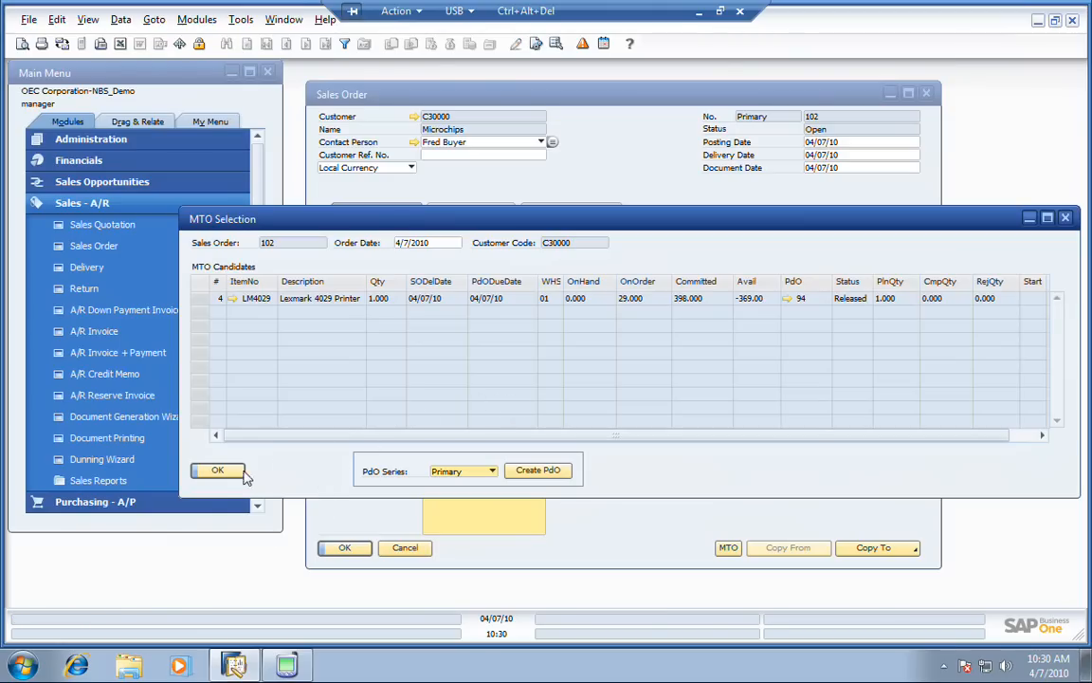
Step: Confirm MTO Selection, then open and close Production Receive in Data Collection
{"action": "left_click", "coordinate": [217, 470]}
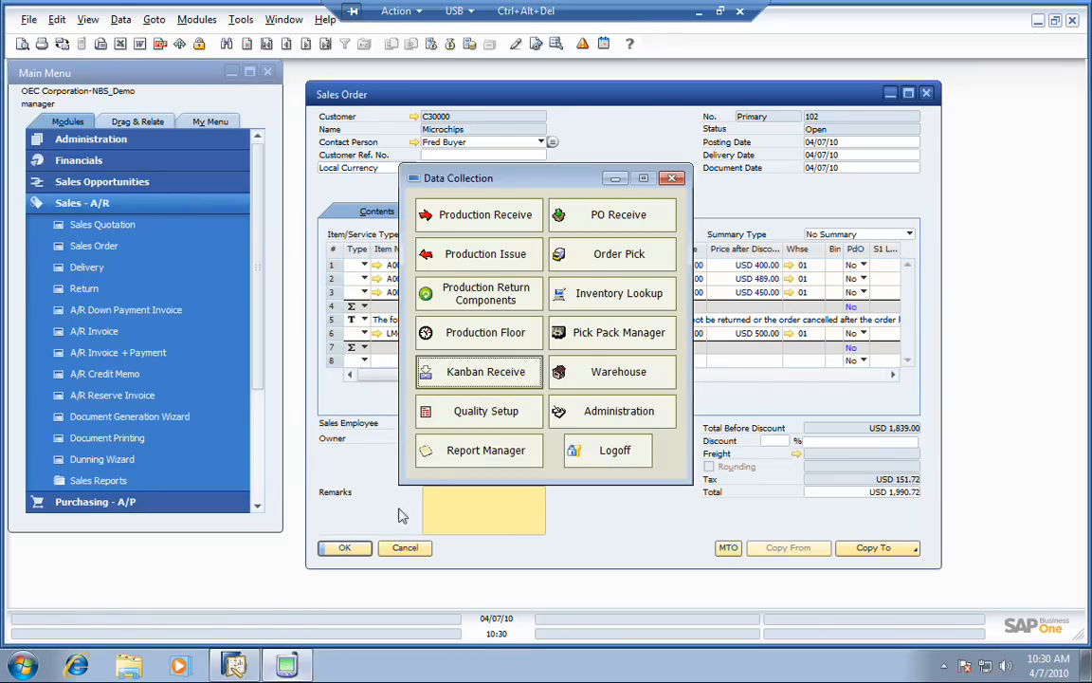
{"action": "mouse_move", "coordinate": [509, 240]}
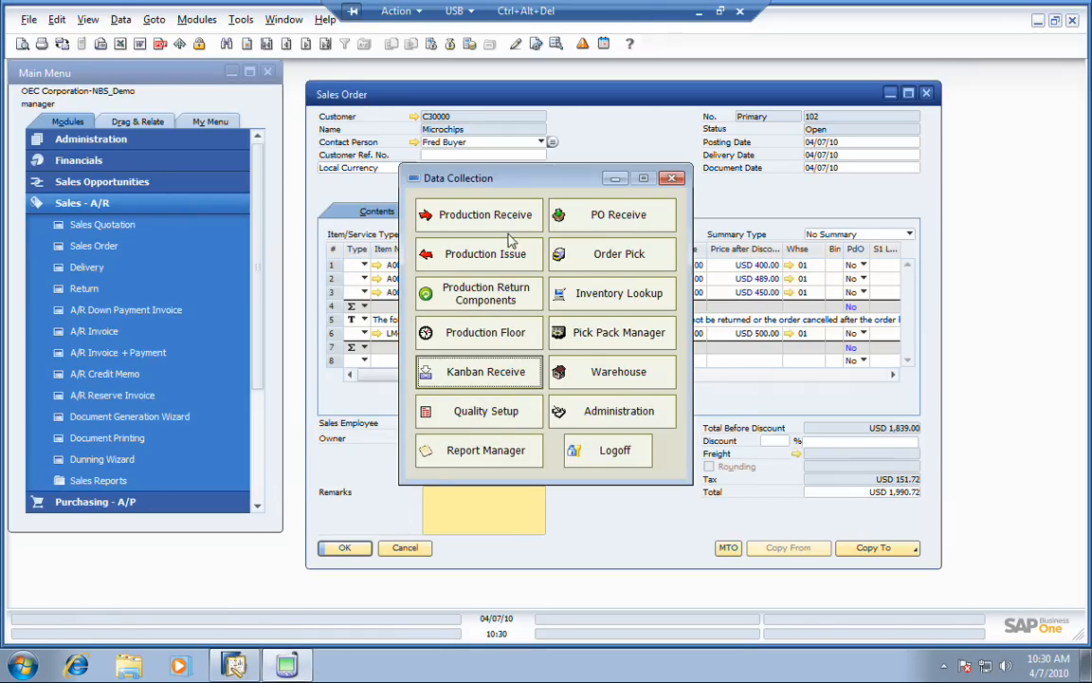
{"action": "left_click", "coordinate": [485, 215]}
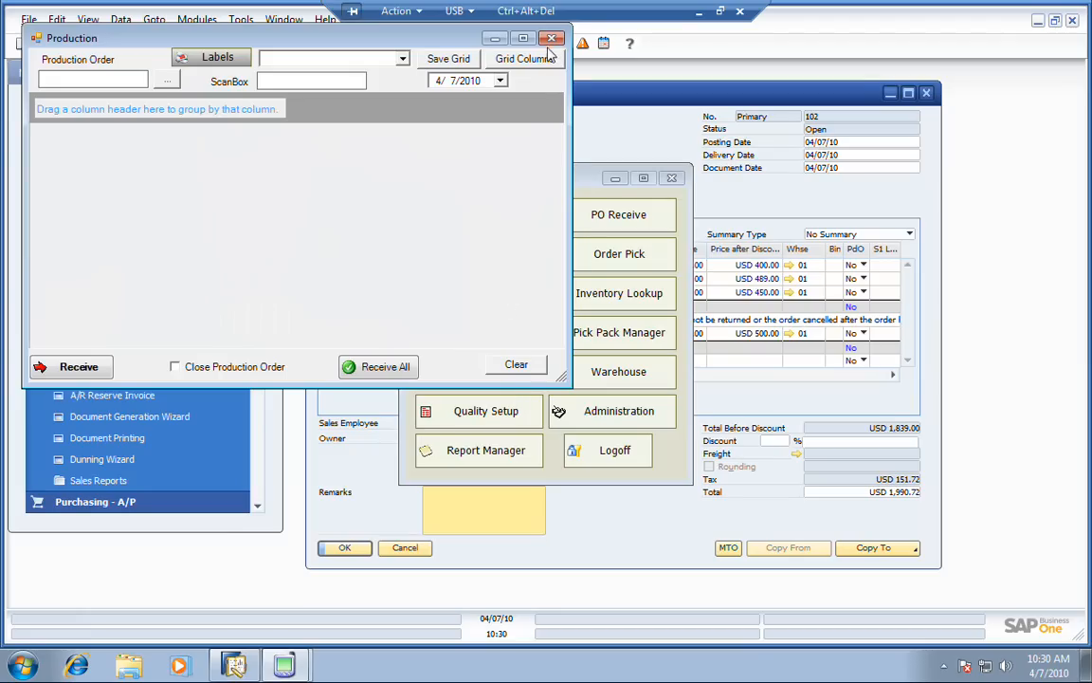
{"action": "left_click", "coordinate": [553, 38]}
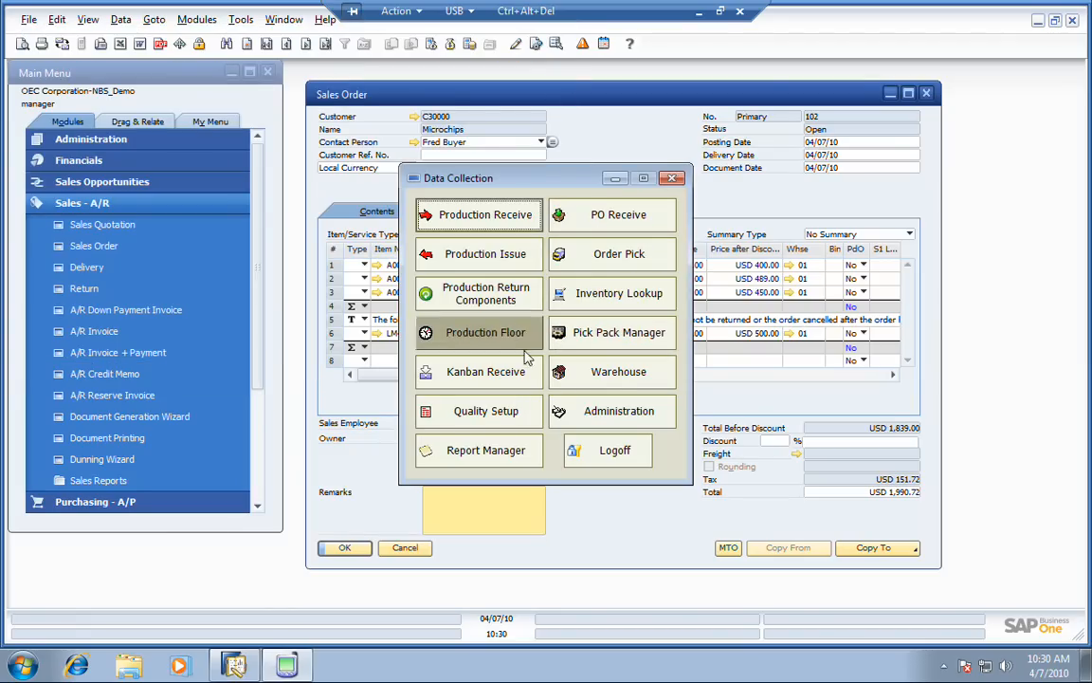
Step: Backflush a Kanban receipt of 200 LM4029PS power supplies, then close the window
{"action": "left_click", "coordinate": [486, 370]}
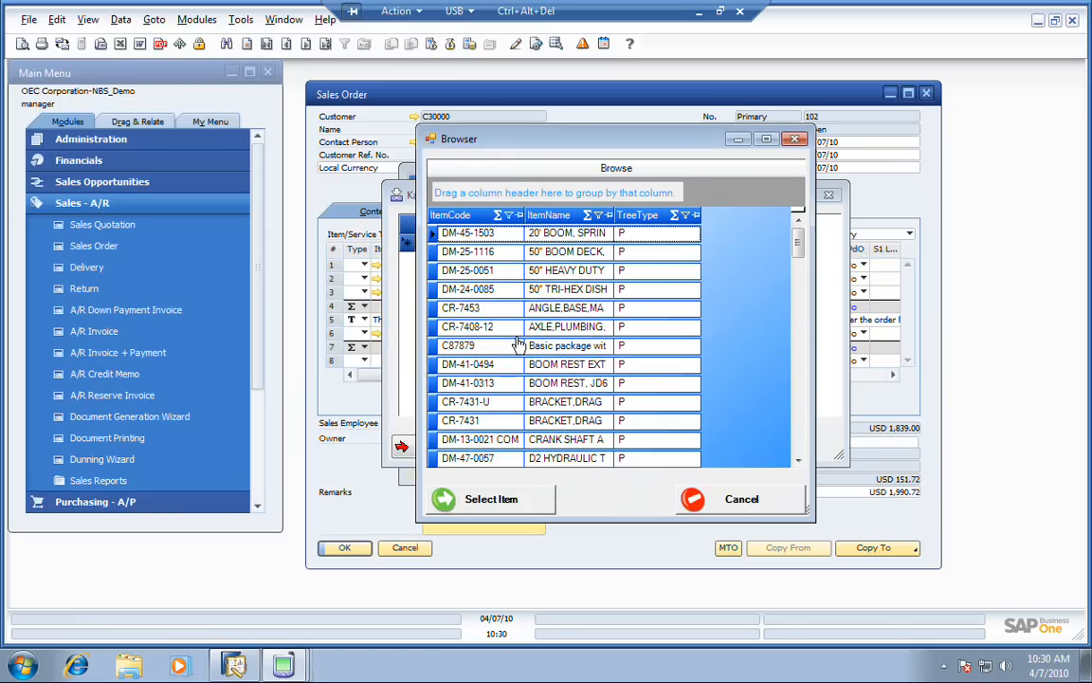
{"action": "scroll", "scroll_direction": "down", "scroll_amount": 3}
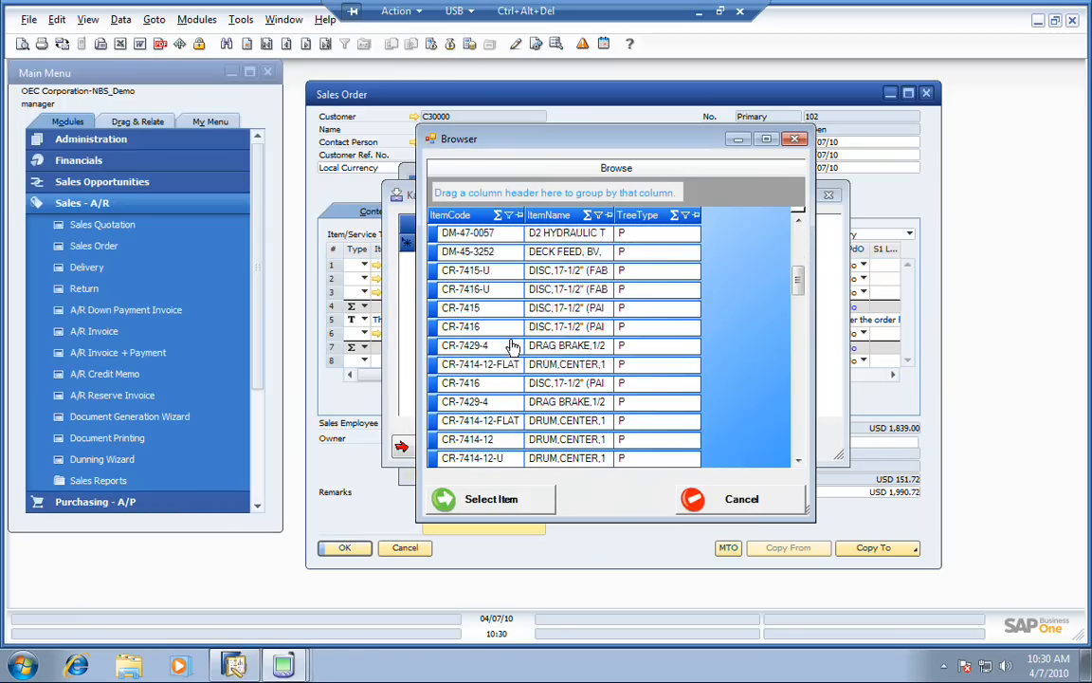
{"action": "scroll", "scroll_direction": "down", "scroll_amount": 3}
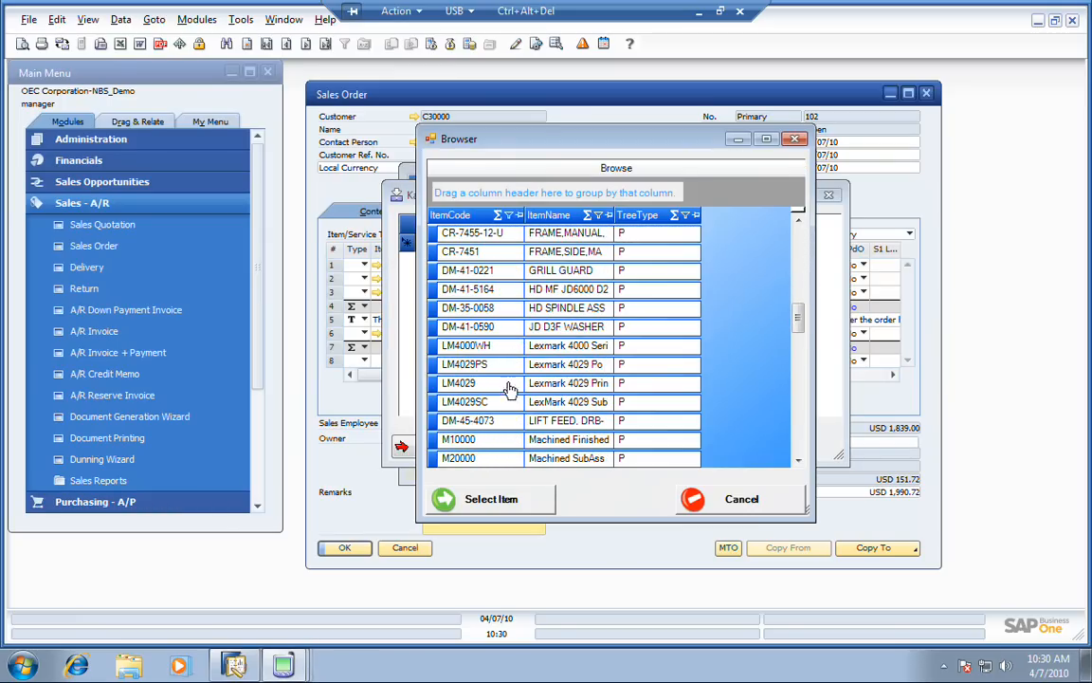
{"action": "left_click", "coordinate": [502, 364]}
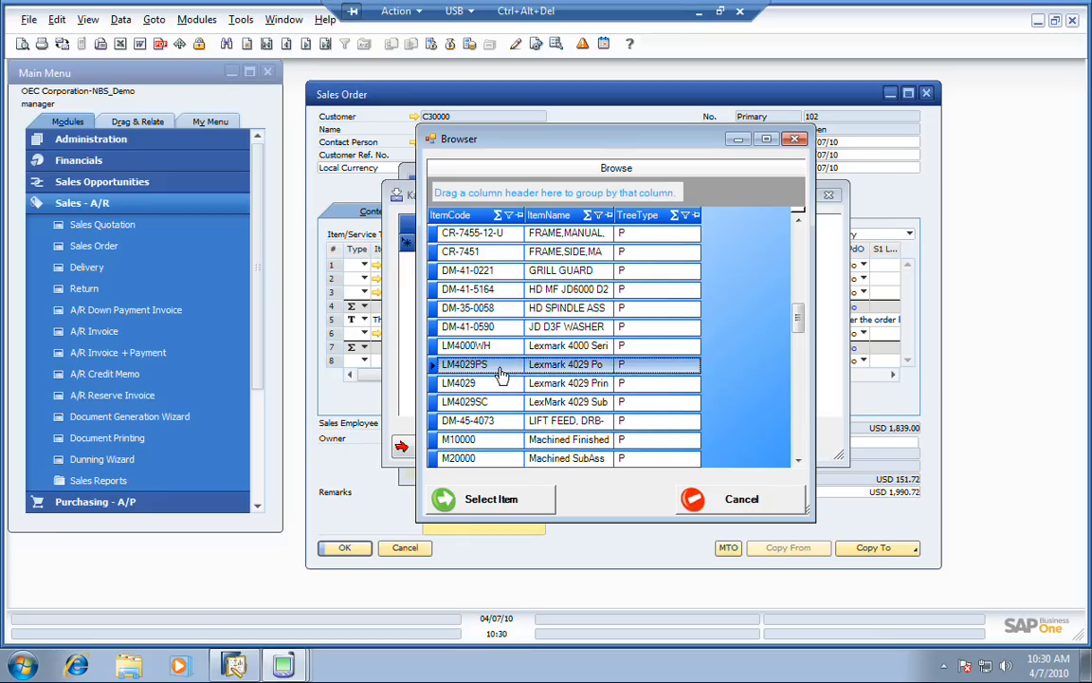
{"action": "left_click", "coordinate": [490, 499]}
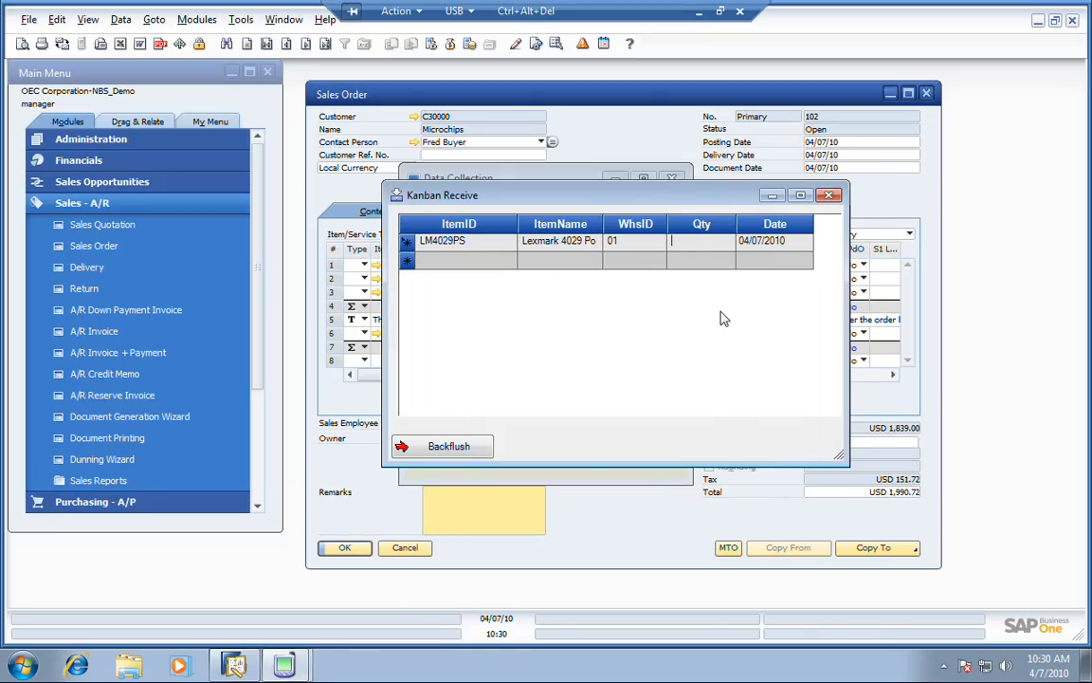
{"action": "type", "text": "200"}
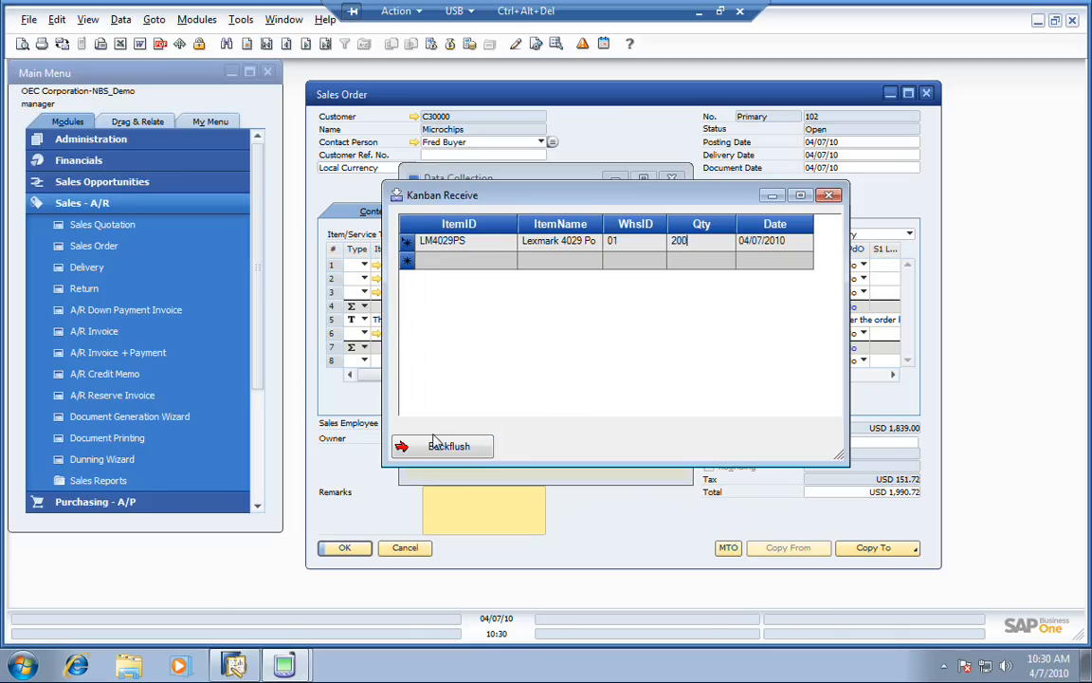
{"action": "left_click", "coordinate": [441, 446]}
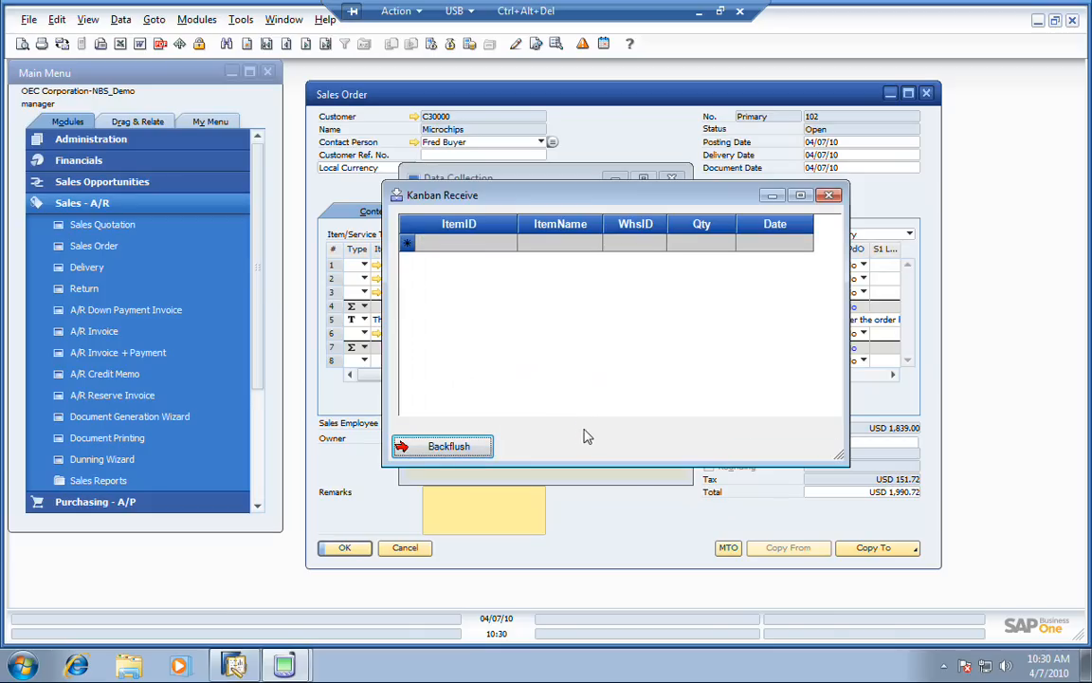
{"action": "left_click", "coordinate": [830, 194]}
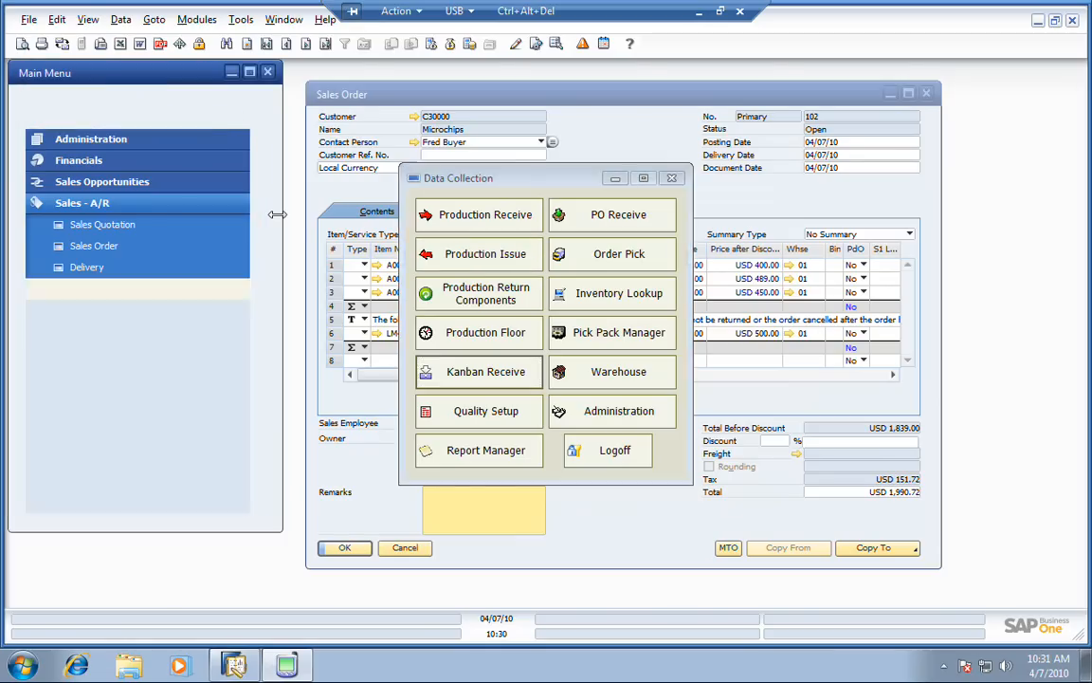
Step: Display Receipt from Production 48 for 200 LM4029PS power supplies from order 97
{"action": "left_click", "coordinate": [485, 215]}
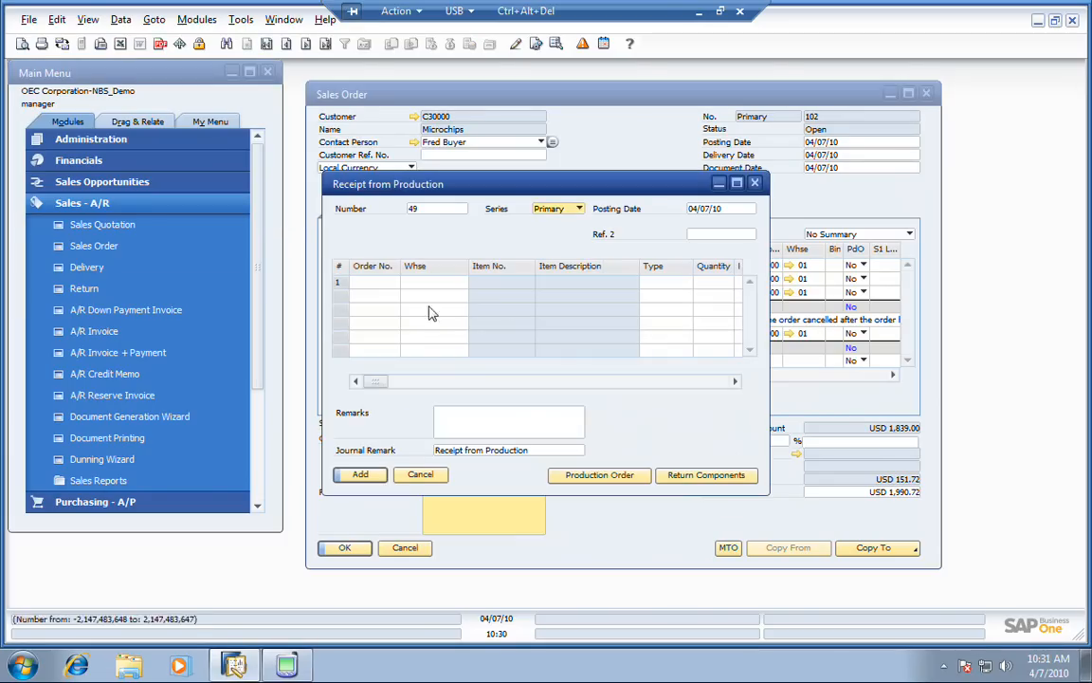
{"action": "left_click", "coordinate": [598, 474]}
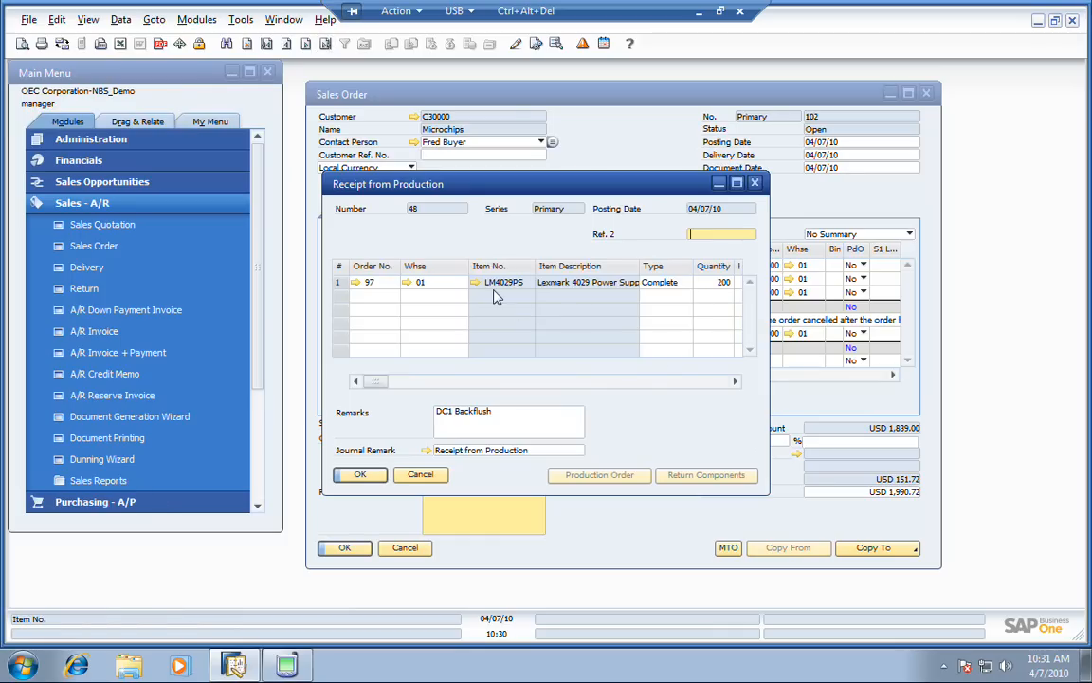
{"action": "mouse_move", "coordinate": [516, 300]}
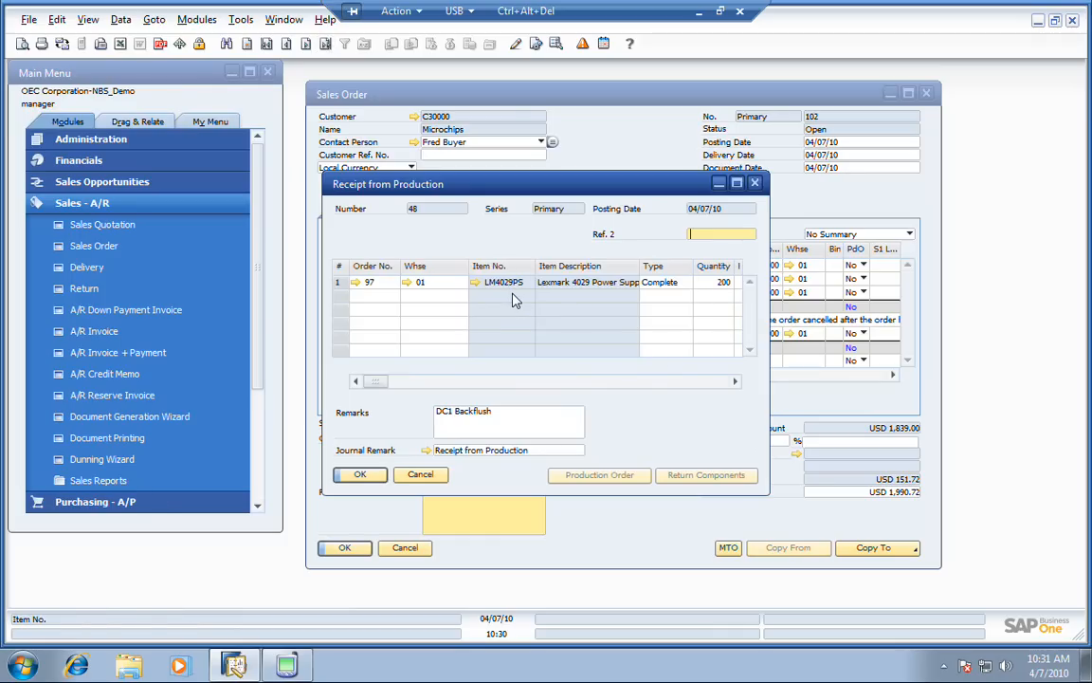
{"action": "mouse_move", "coordinate": [425, 325]}
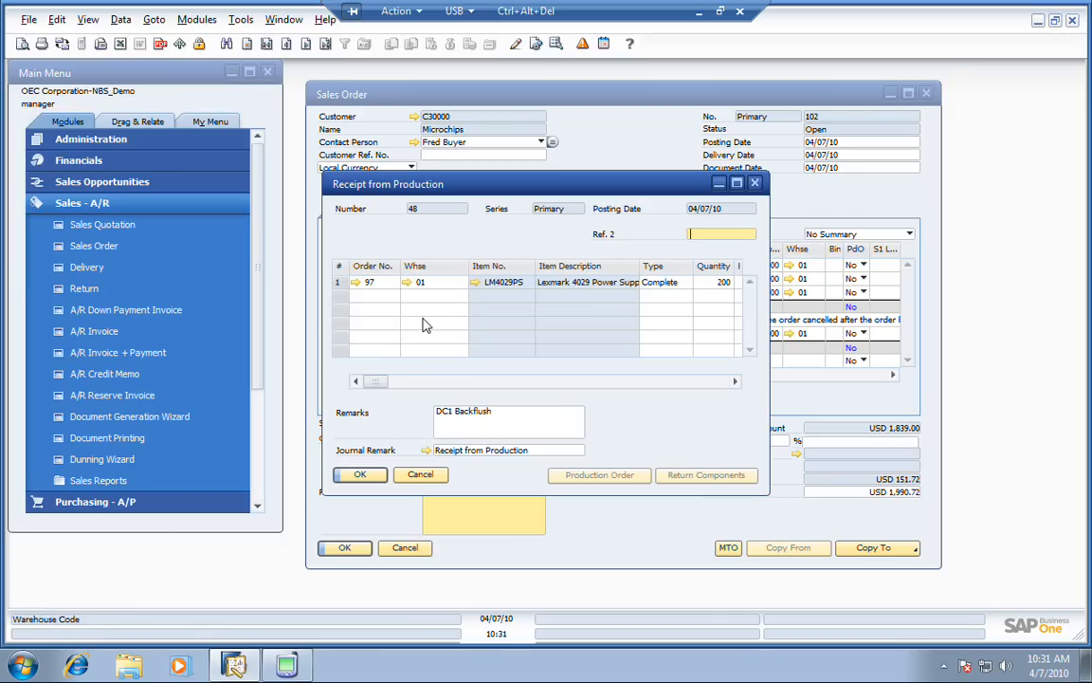
{"action": "mouse_move", "coordinate": [449, 334]}
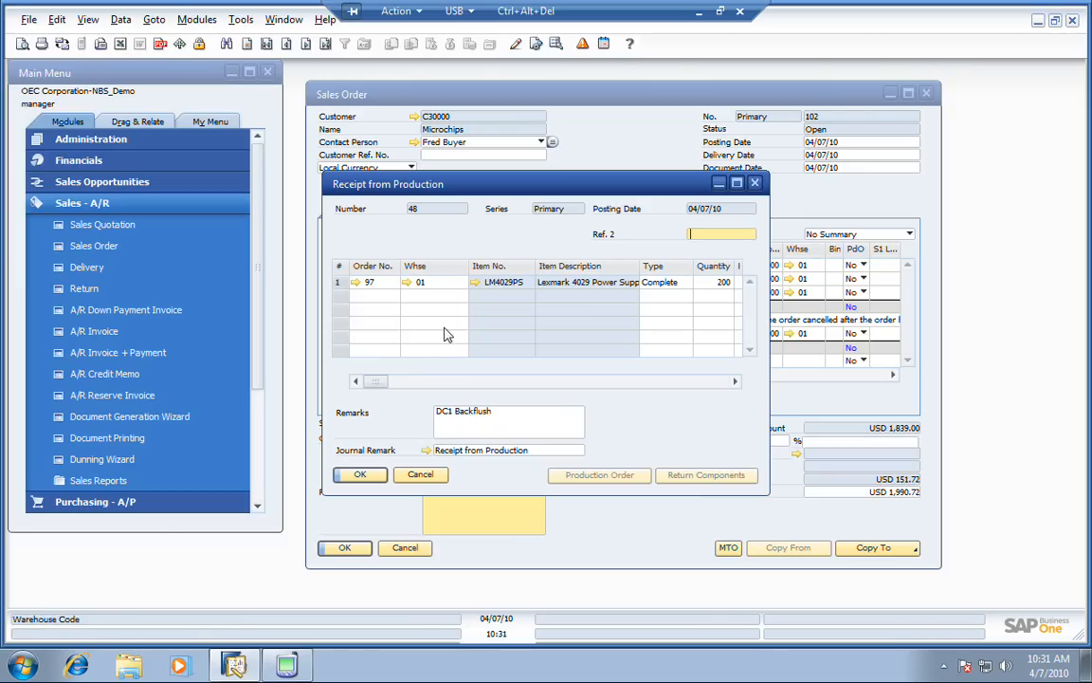